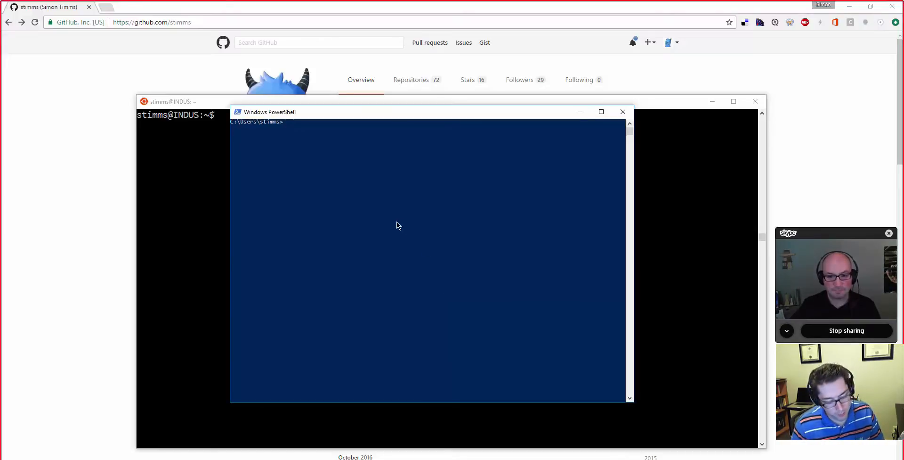
Step: Enter curl at the PowerShell prompt before leaving for the Ubuntu bash terminal
type("curl")
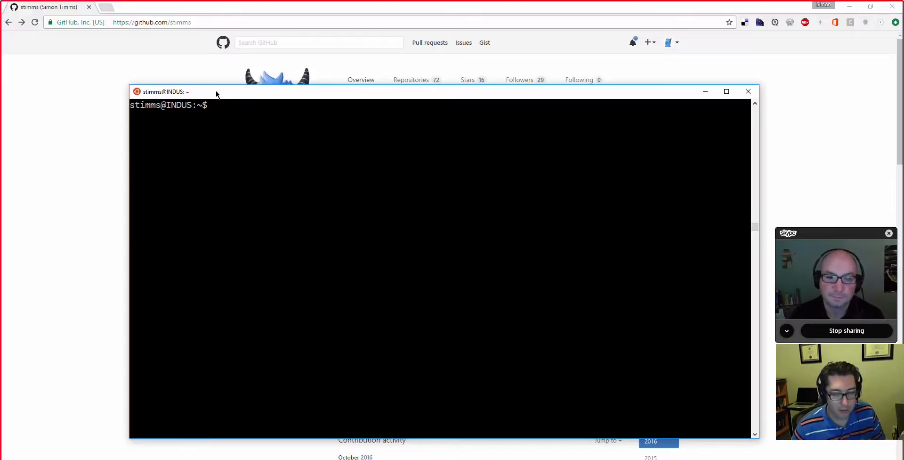
mouse_move(705, 153)
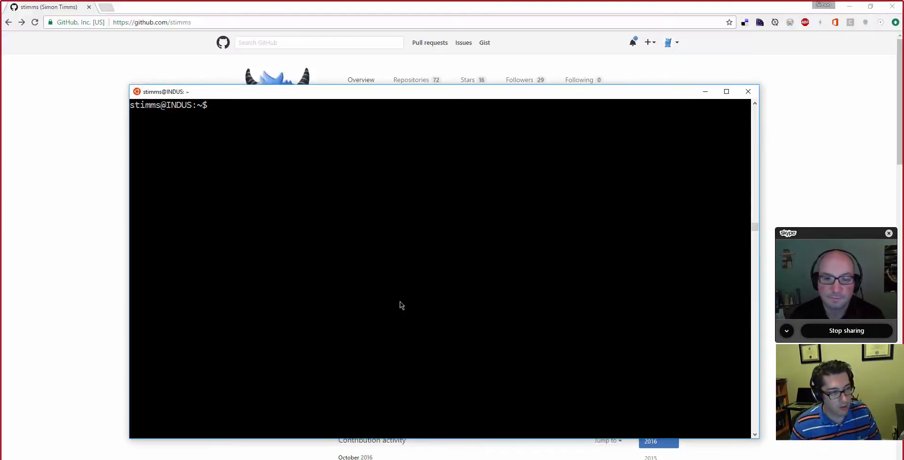
type("curl")
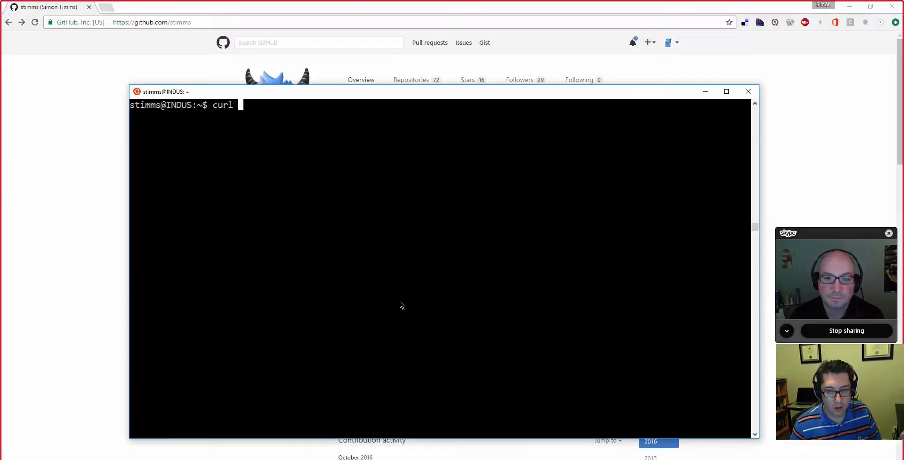
type("https:")
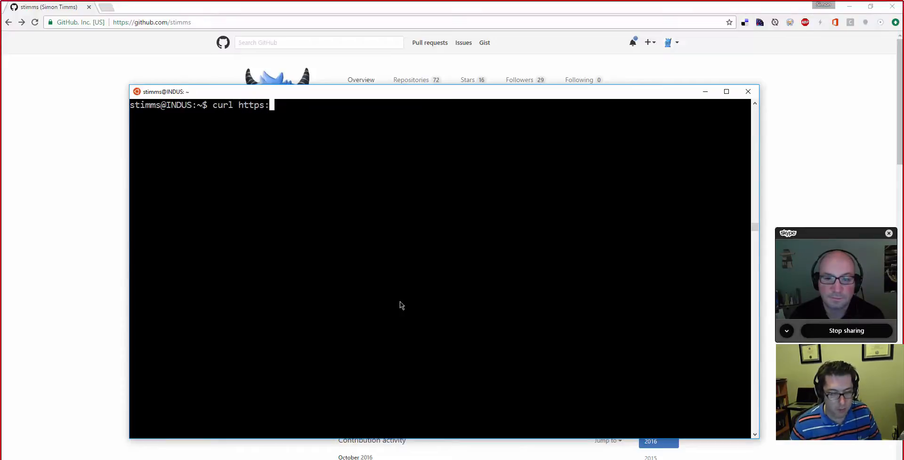
type("//google.com")
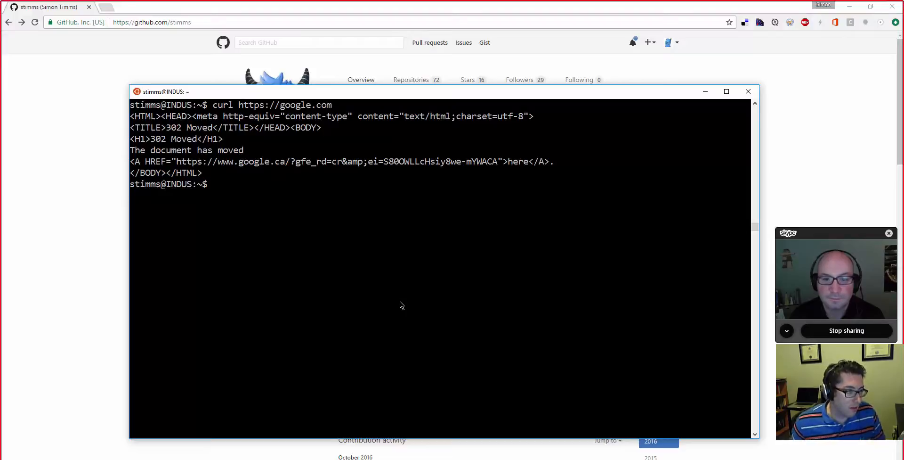
mouse_move(218, 178)
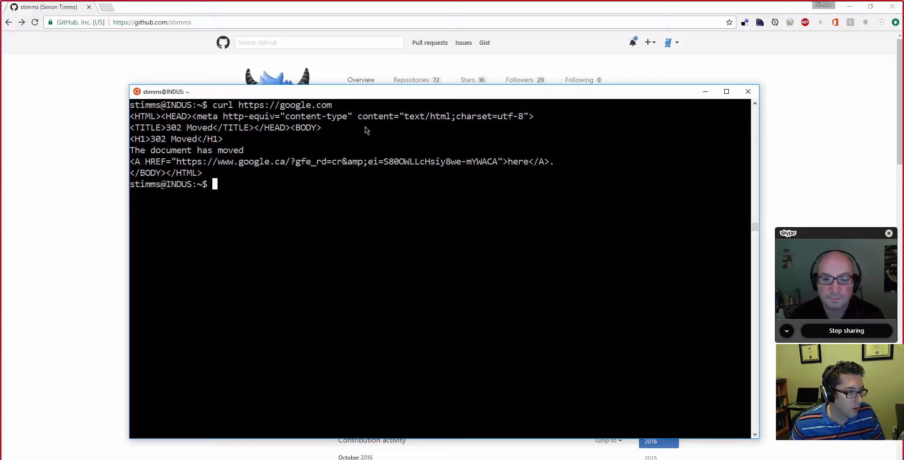
mouse_move(312, 118)
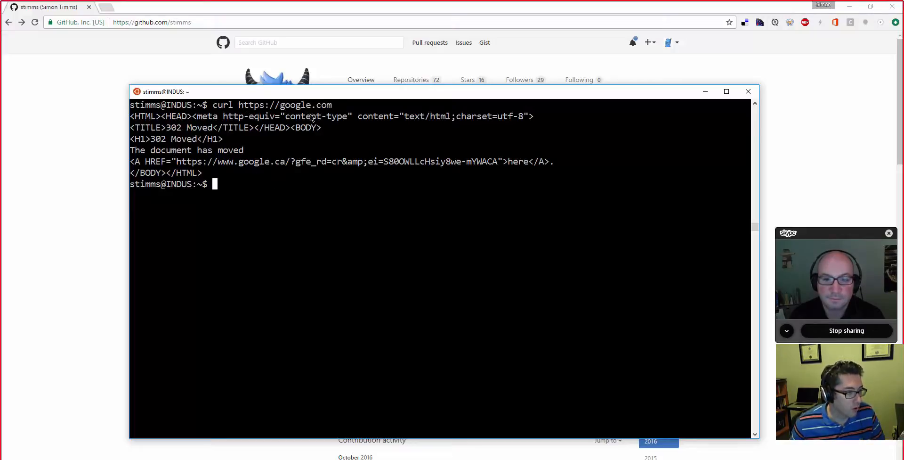
mouse_move(328, 231)
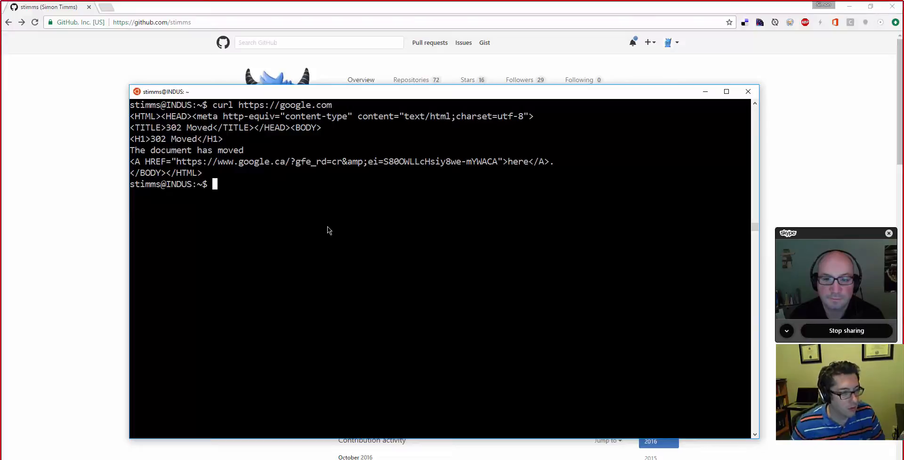
type("curl https://google.com")
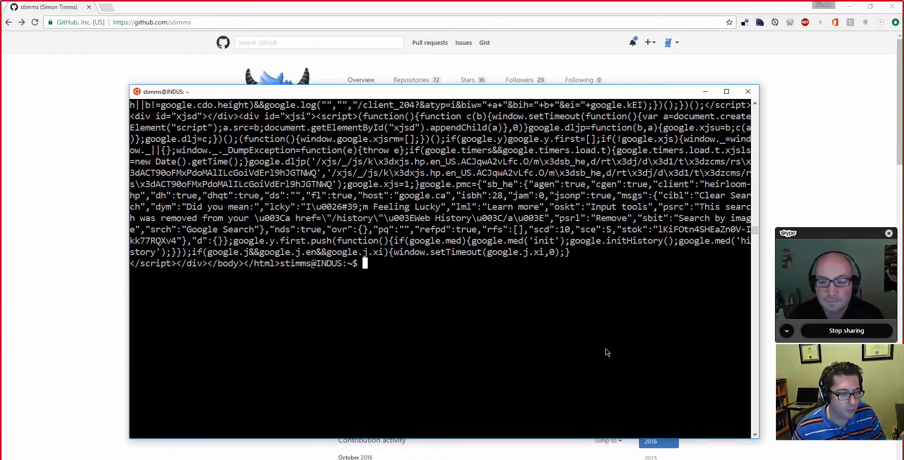
Step: Run curl against the Google URL with --verbose to show connection and TLS handshake details
type("curl https://www.google.ca")
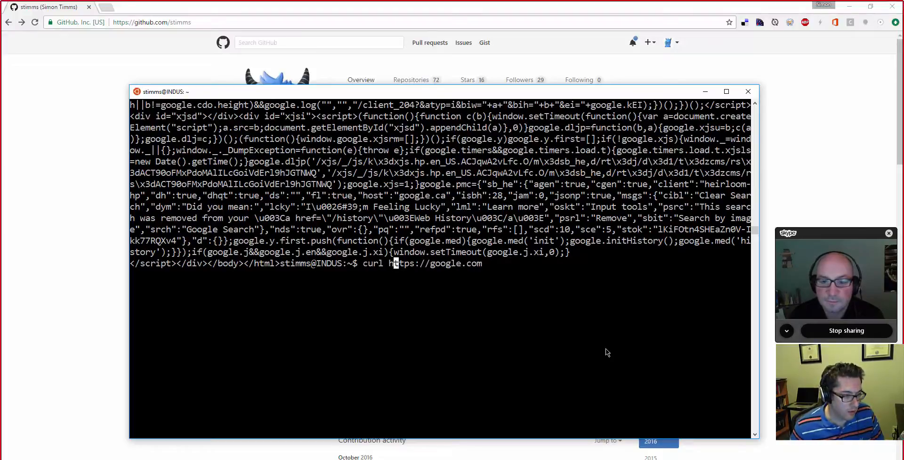
type("--")
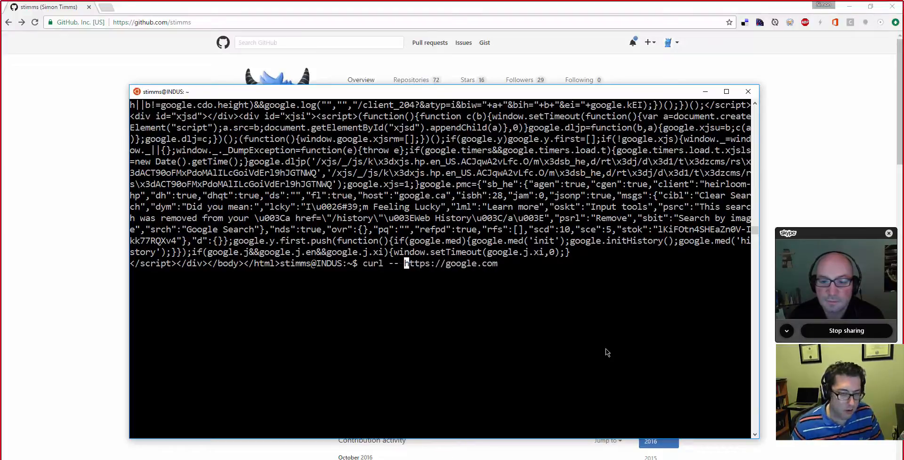
type("verbose")
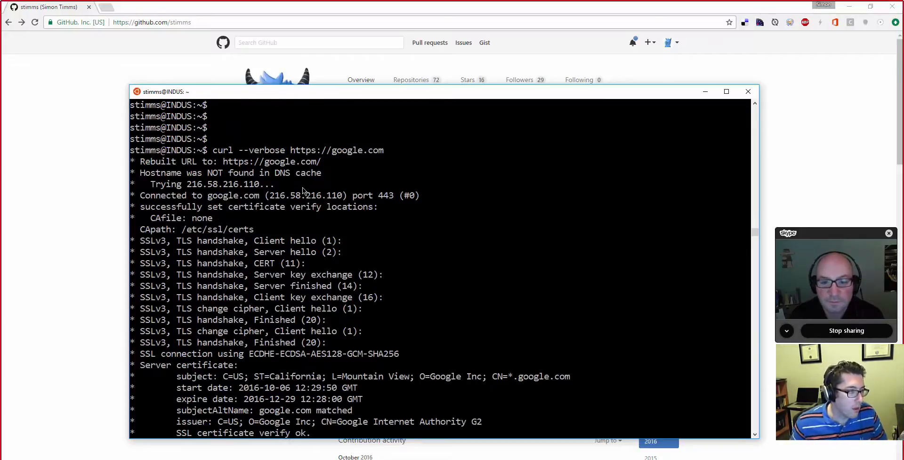
mouse_move(161, 185)
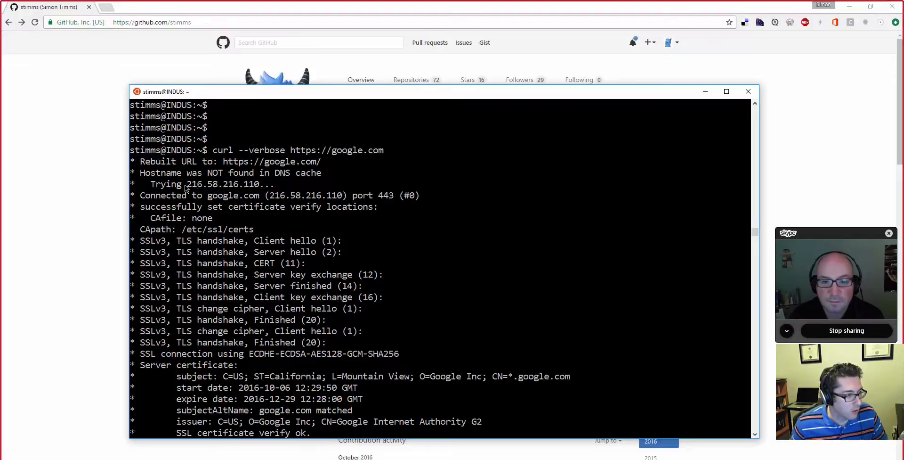
mouse_move(263, 209)
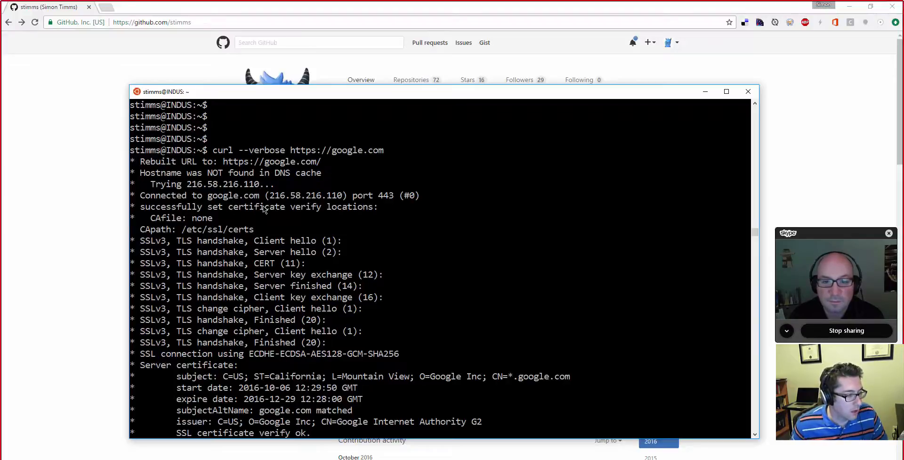
mouse_move(234, 302)
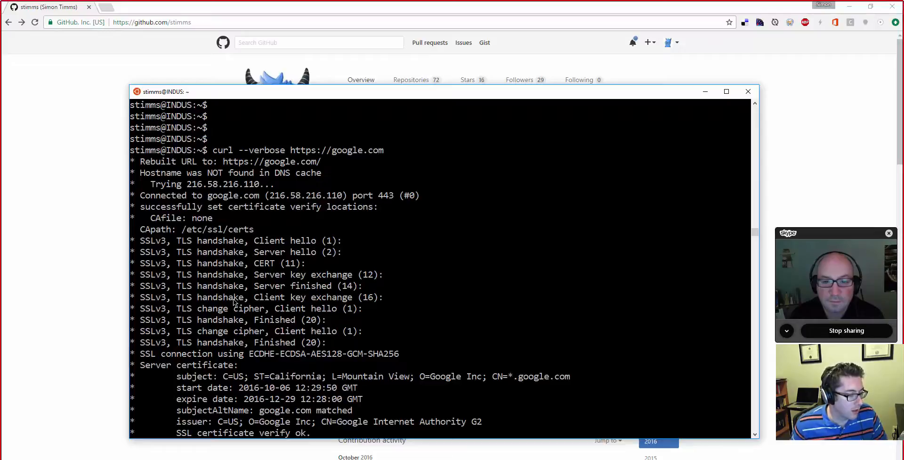
mouse_move(136, 243)
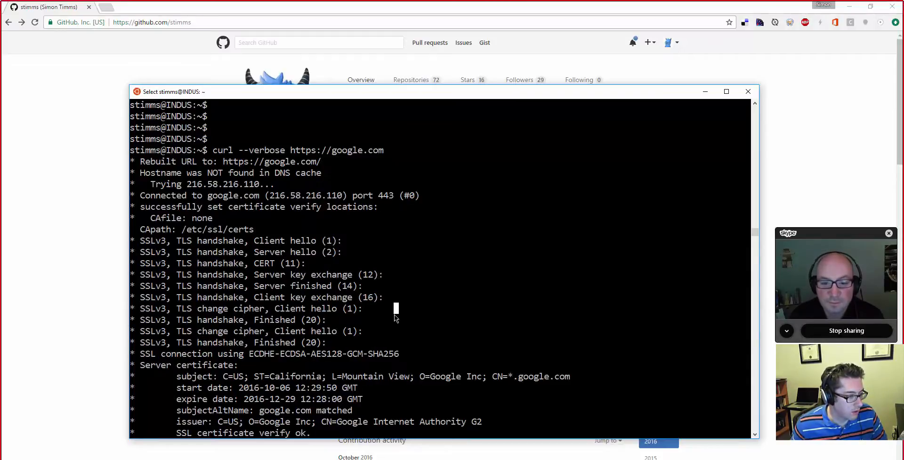
scroll("down", 3)
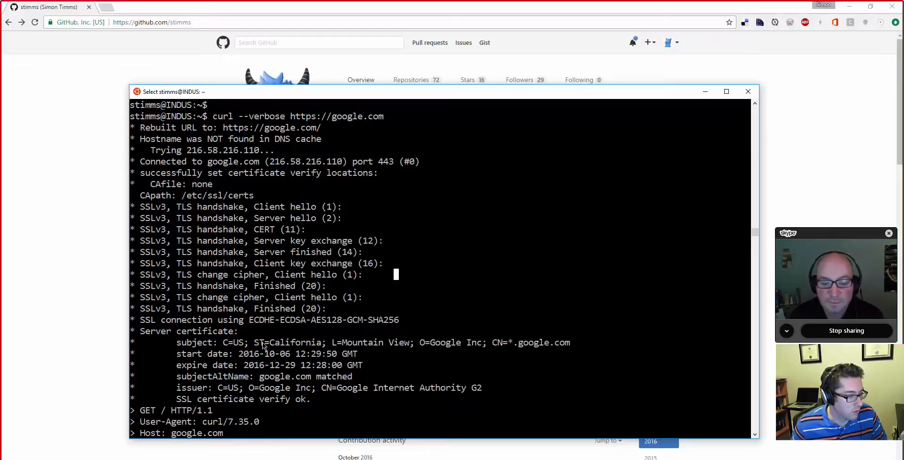
scroll("down", 3)
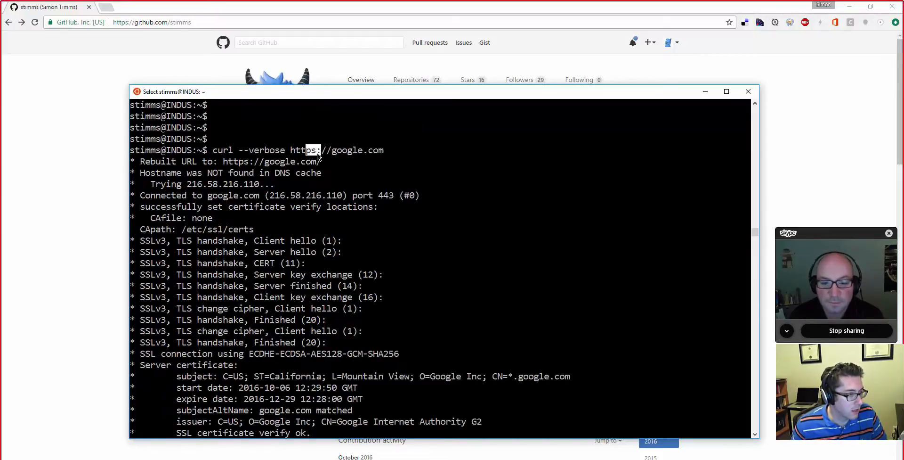
scroll("down", 3)
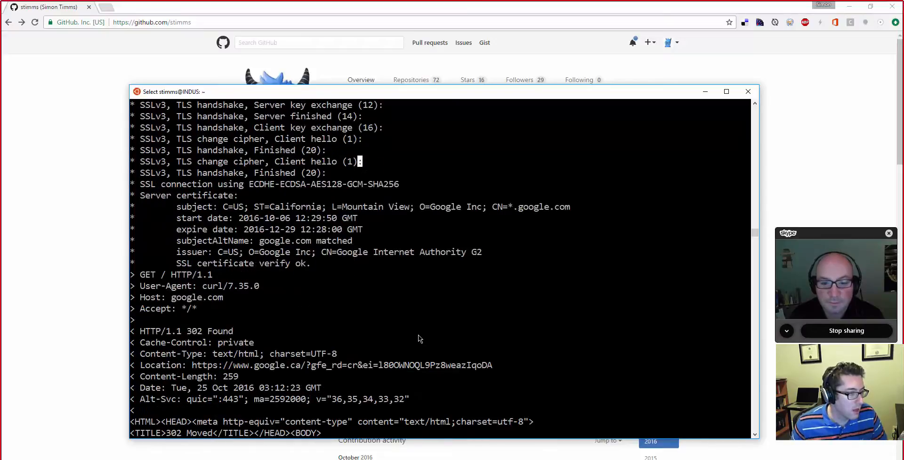
mouse_move(143, 280)
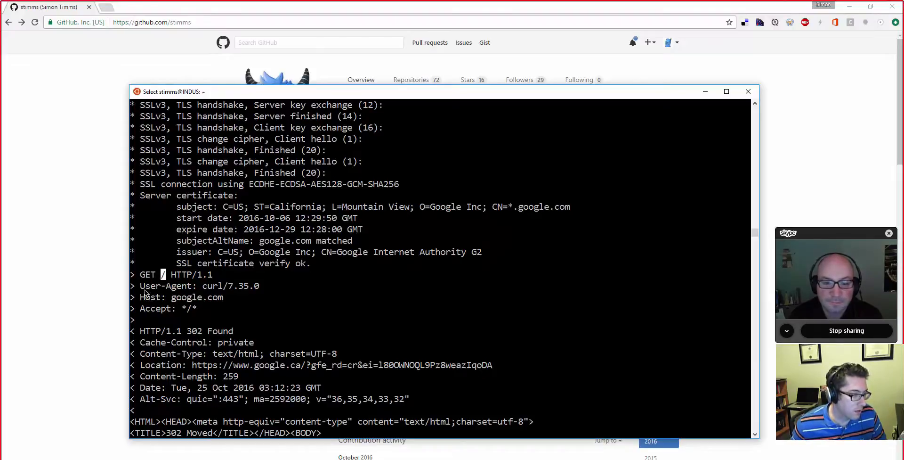
double_click(199, 285)
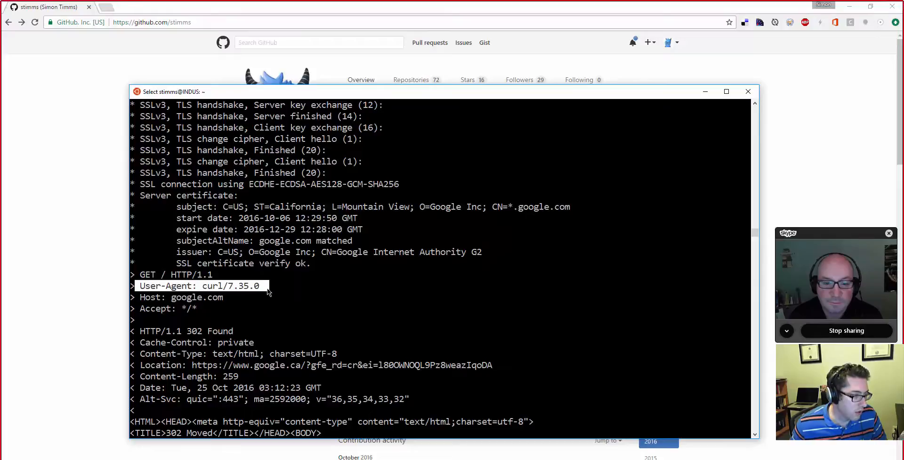
mouse_move(192, 296)
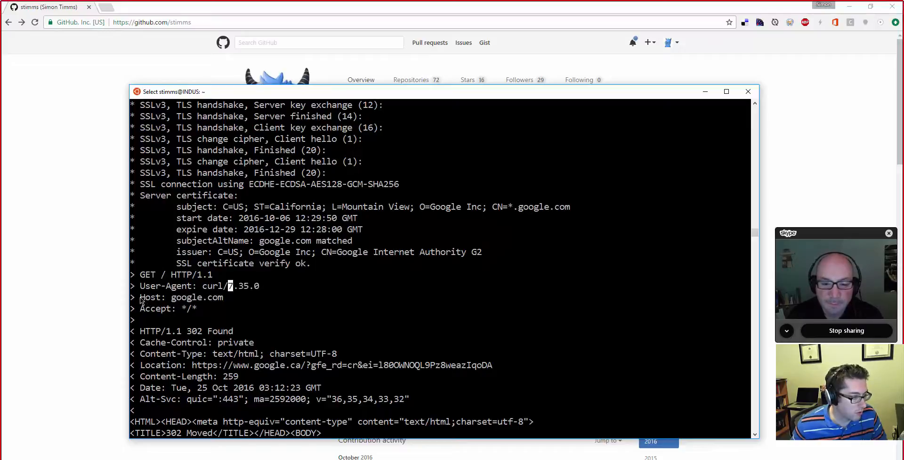
mouse_move(234, 295)
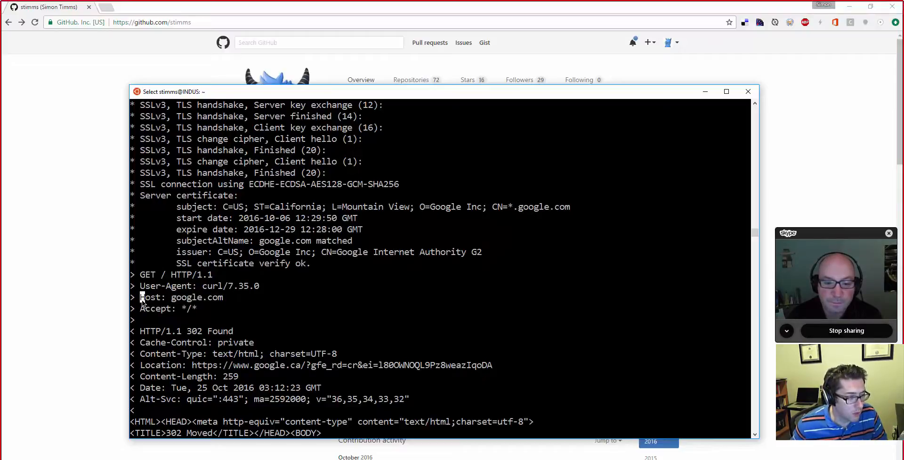
double_click(182, 296)
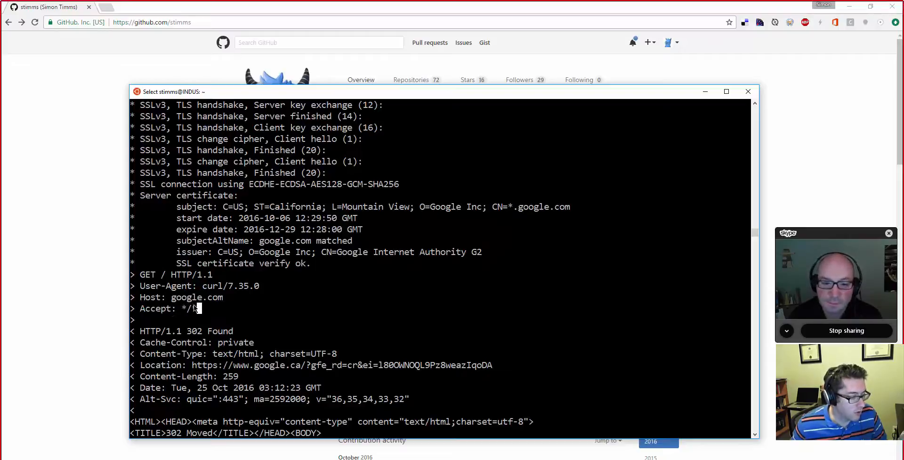
mouse_move(325, 320)
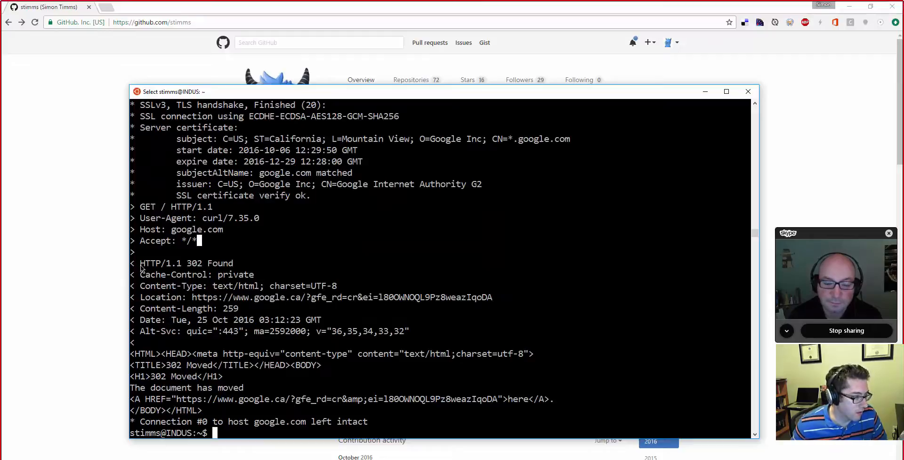
double_click(160, 263)
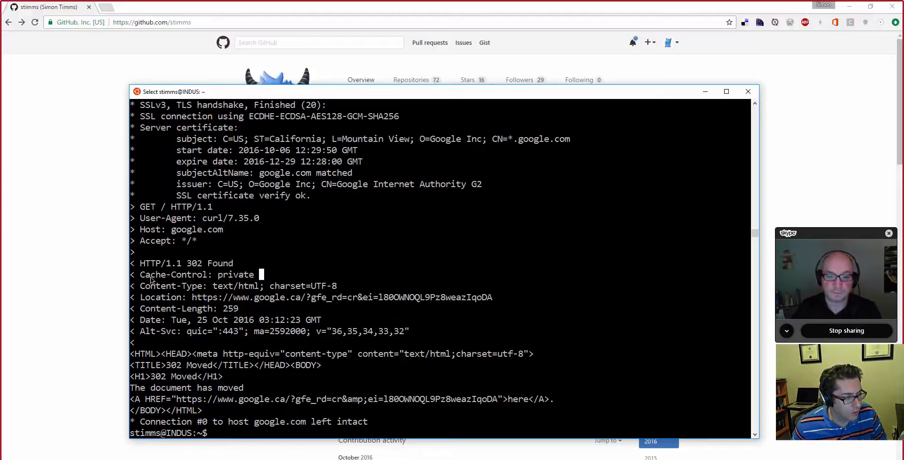
double_click(196, 274)
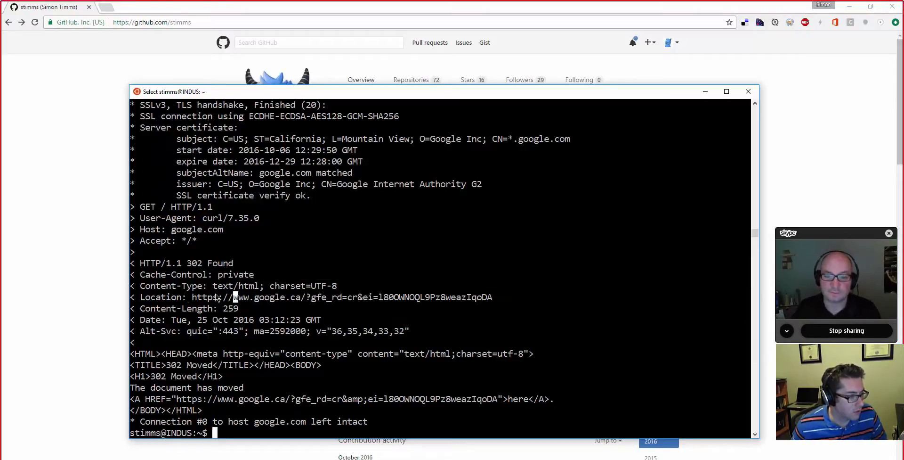
mouse_move(144, 291)
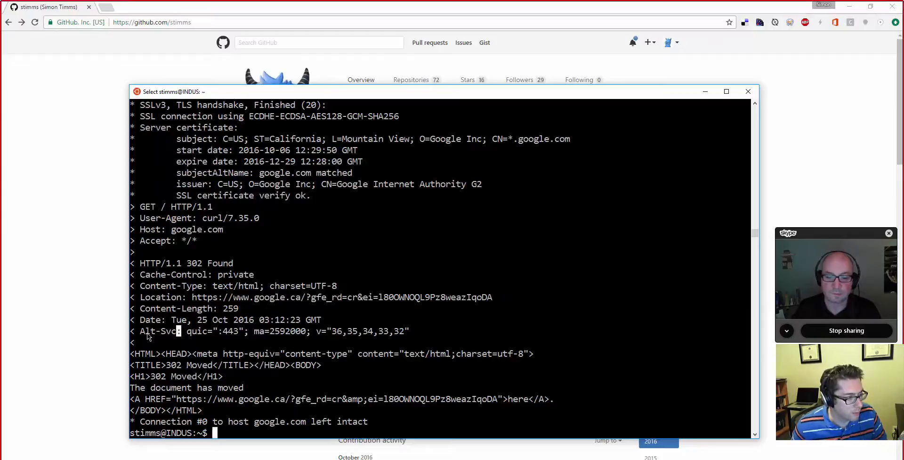
left_click_drag(140, 319, 342, 320)
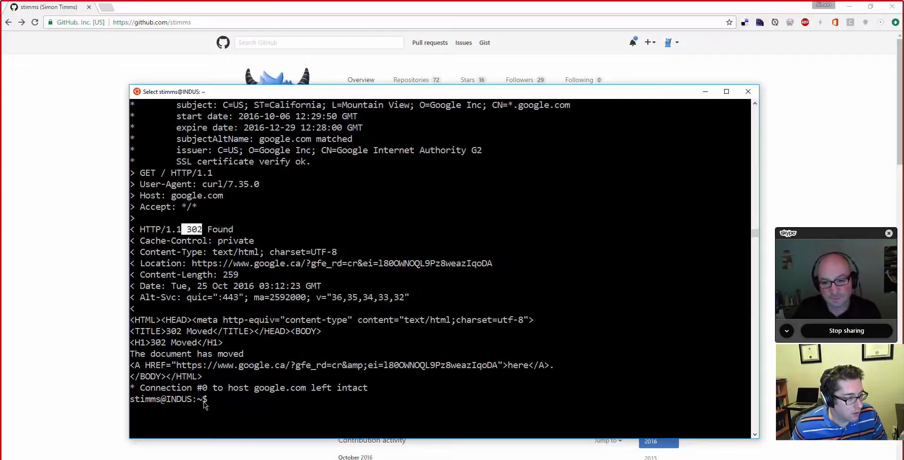
mouse_move(316, 352)
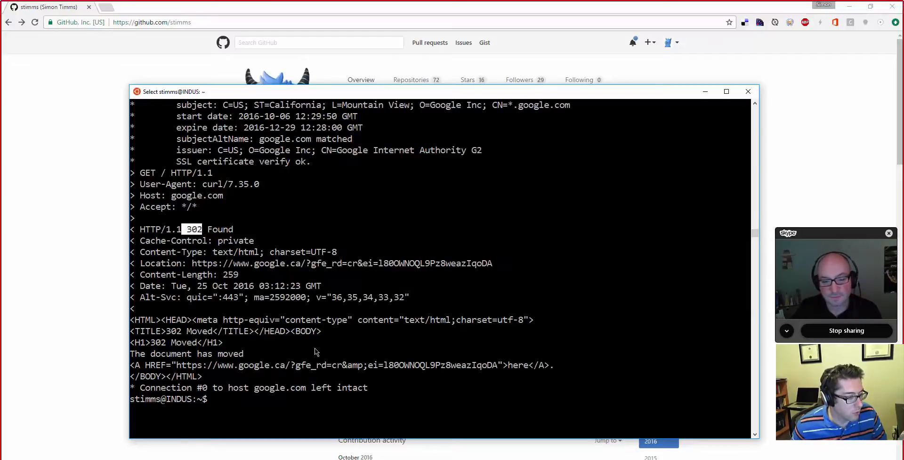
type("curl https://www.google.ca")
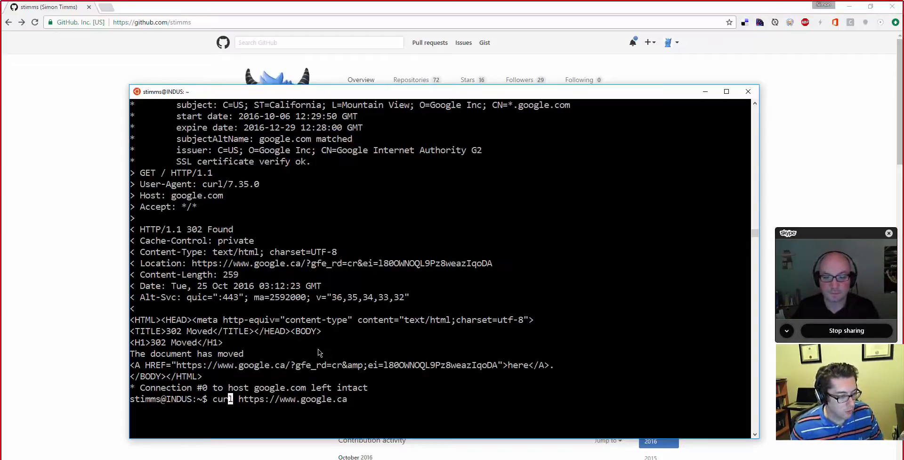
type("--verbose")
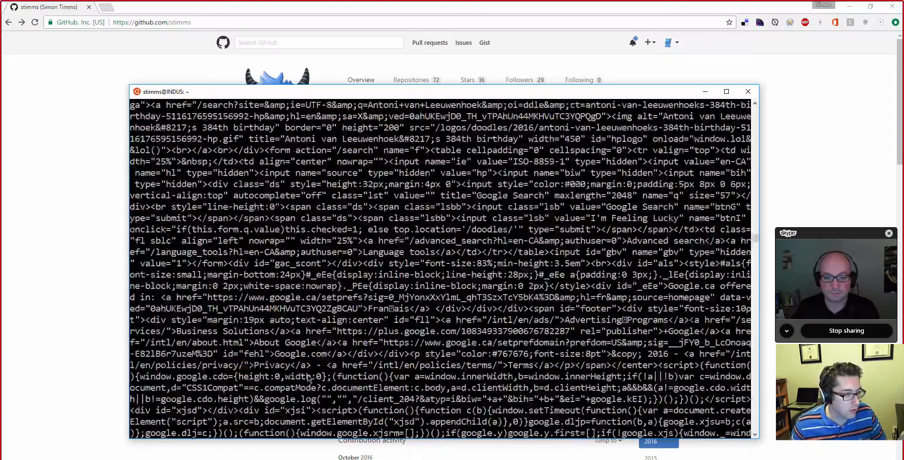
scroll("down", 3)
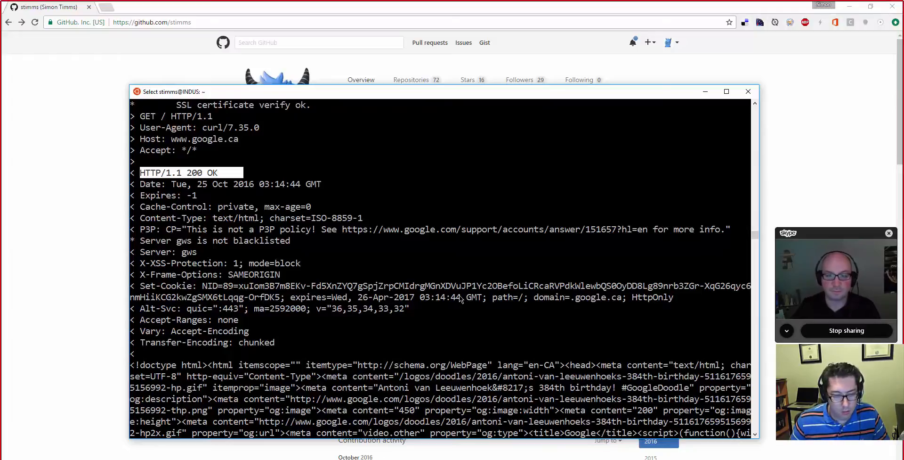
scroll("down", 3)
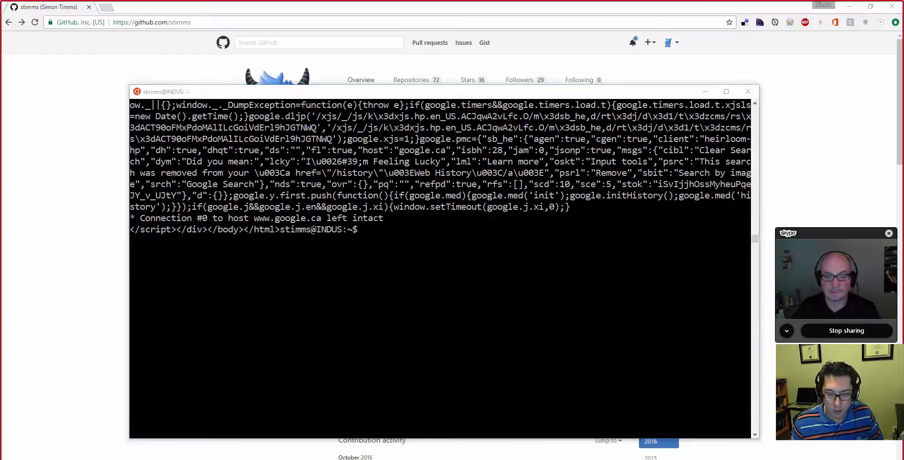
type("curl https://api.github.com/users/stimms")
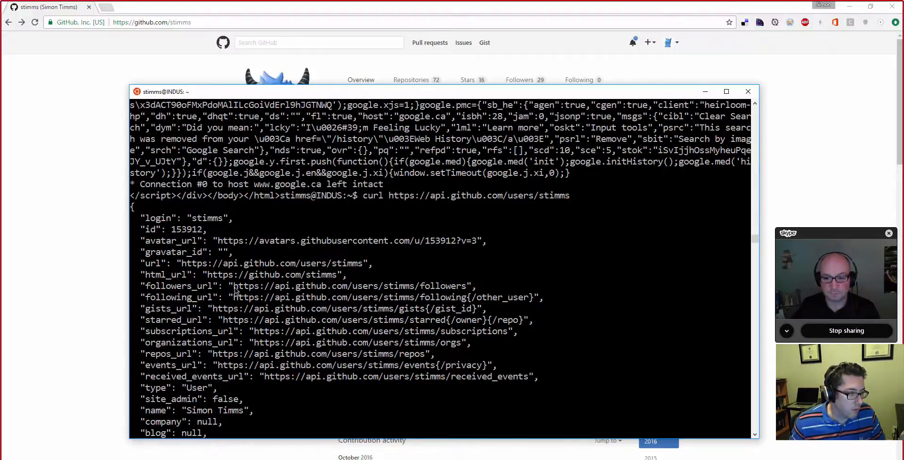
Step: Scroll through the stimms user profile JSON returned by the GitHub API
scroll("down", 3)
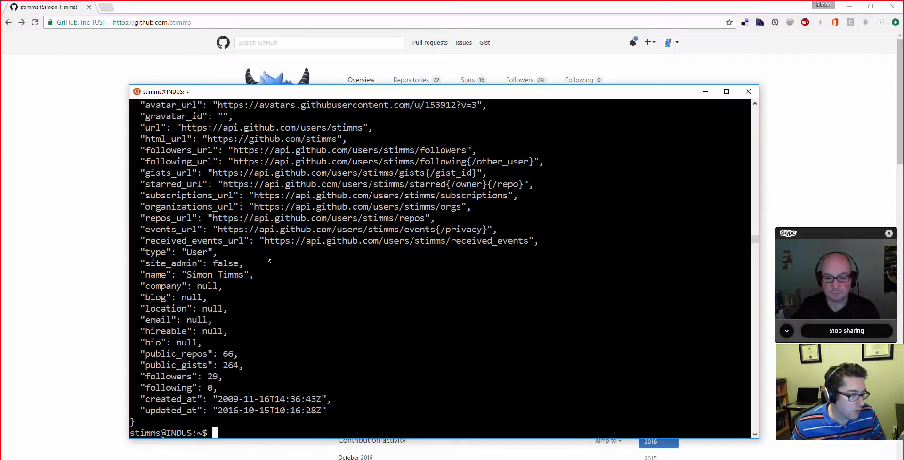
mouse_move(234, 161)
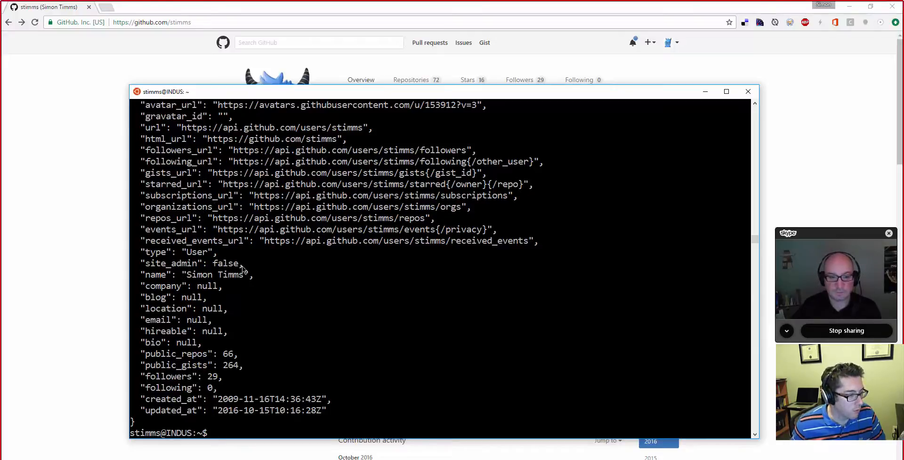
mouse_move(249, 379)
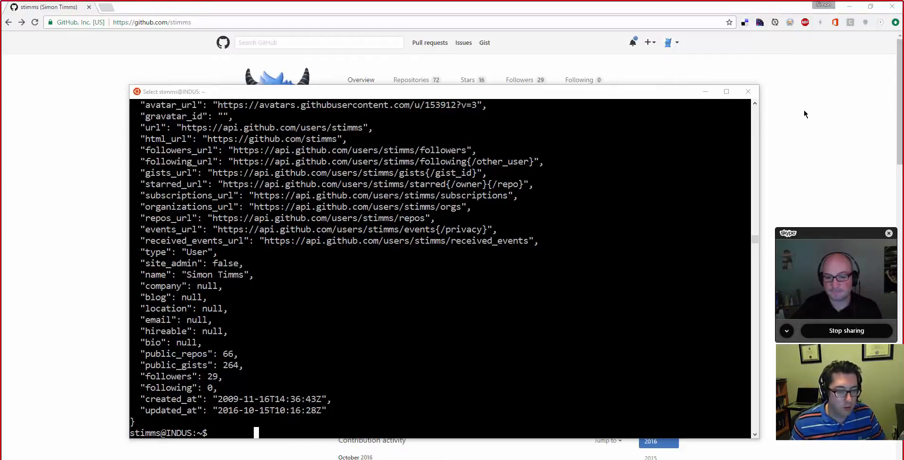
left_click(748, 92)
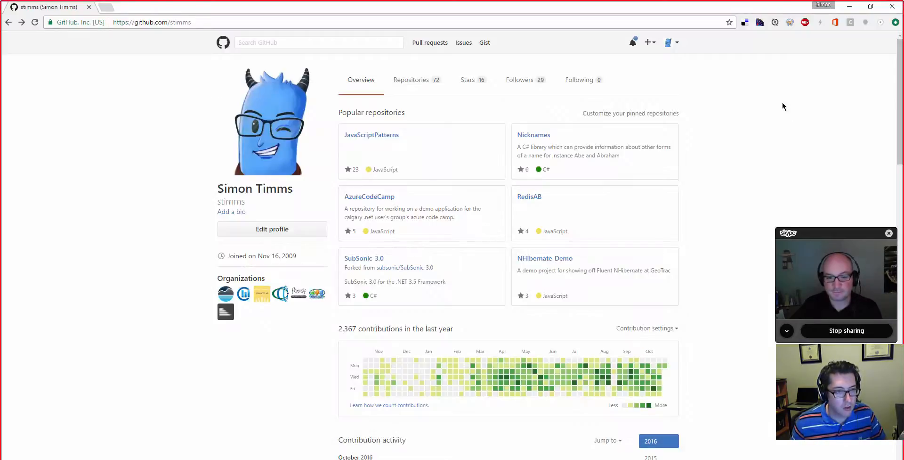
left_click(669, 43)
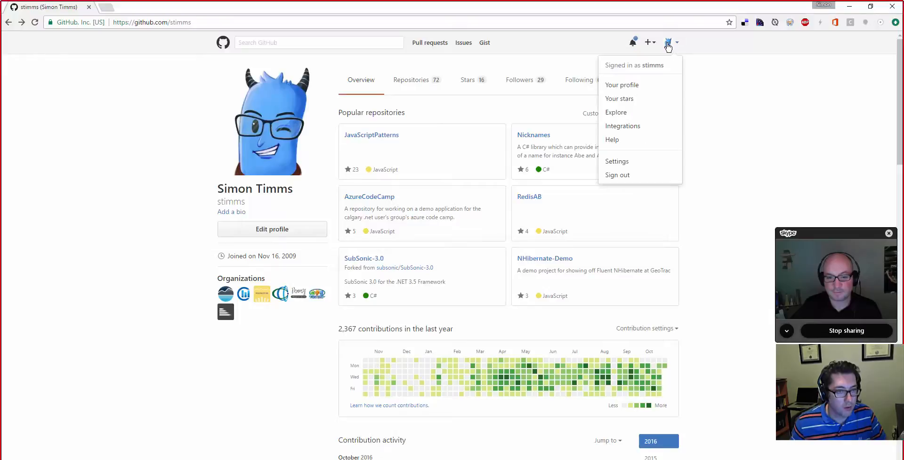
left_click(706, 100)
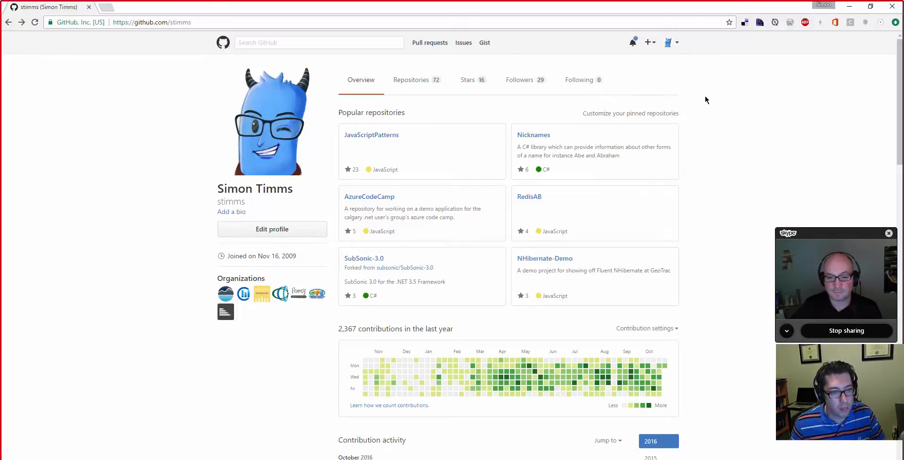
mouse_move(519, 195)
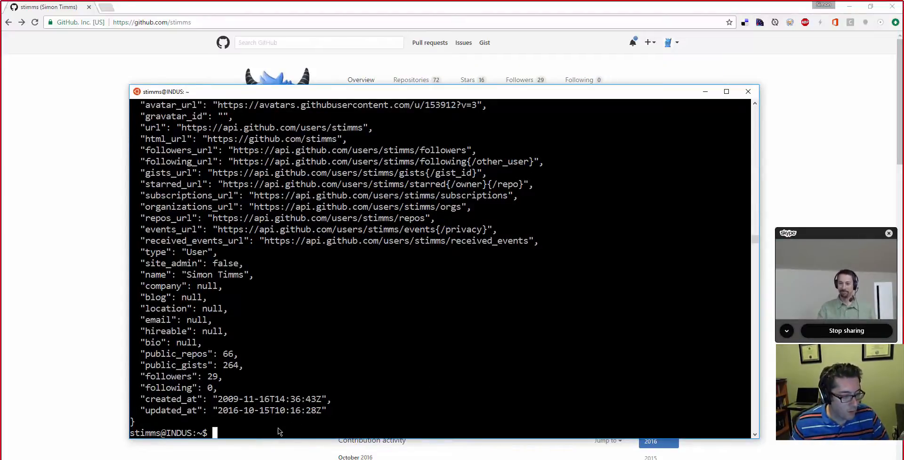
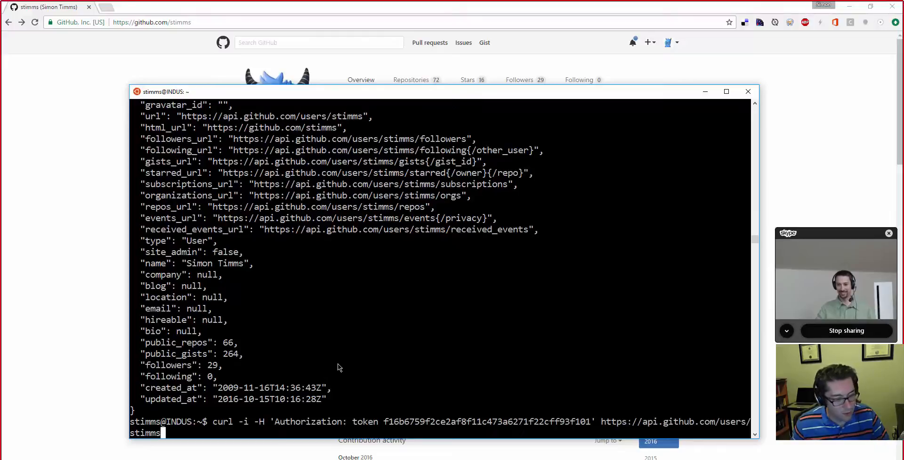
Step: Start an authenticated curl with the Authorization token header, then cancel it with Ctrl+C
mouse_move(412, 331)
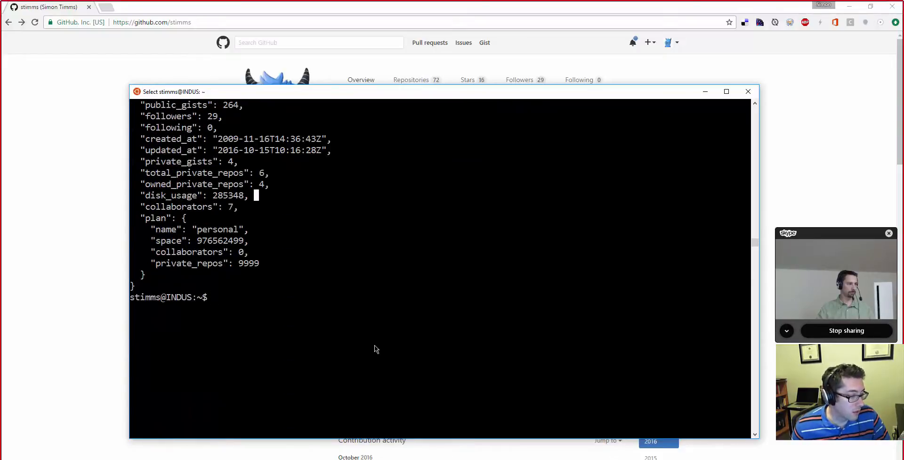
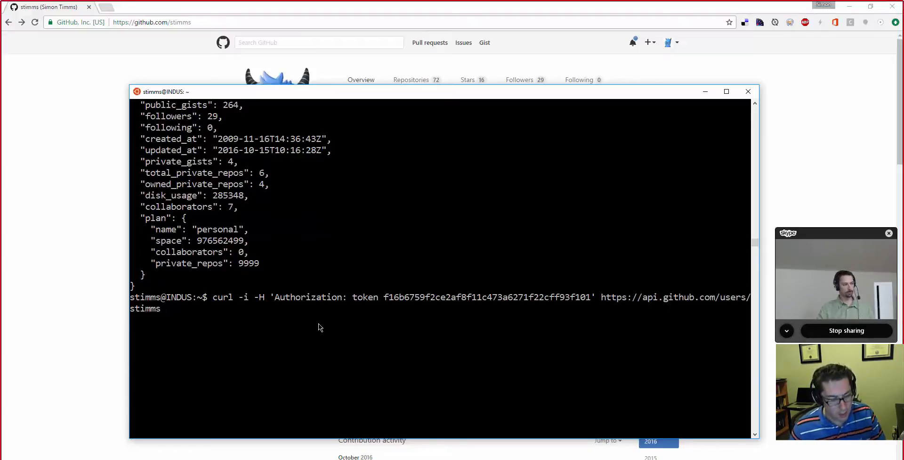
key("ctrl+c")
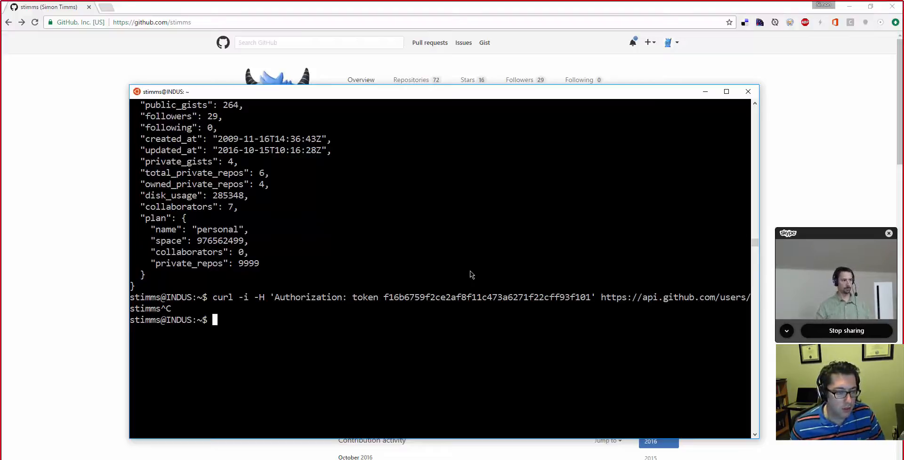
Step: Edit repo.txt in vi with the private monster-test repository JSON and save it
type("vi")
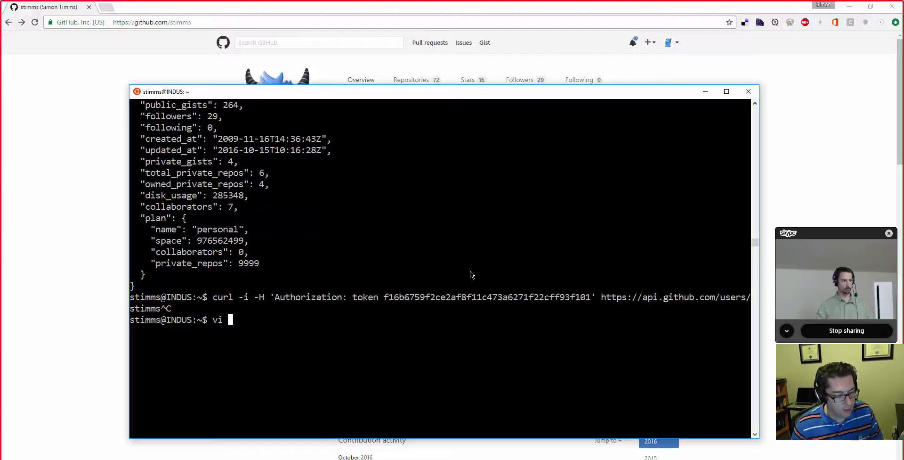
type("re")
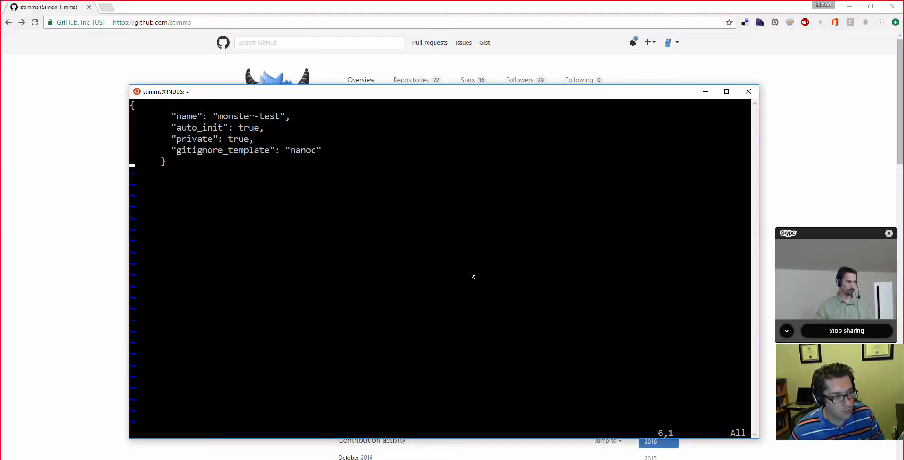
key("Up")
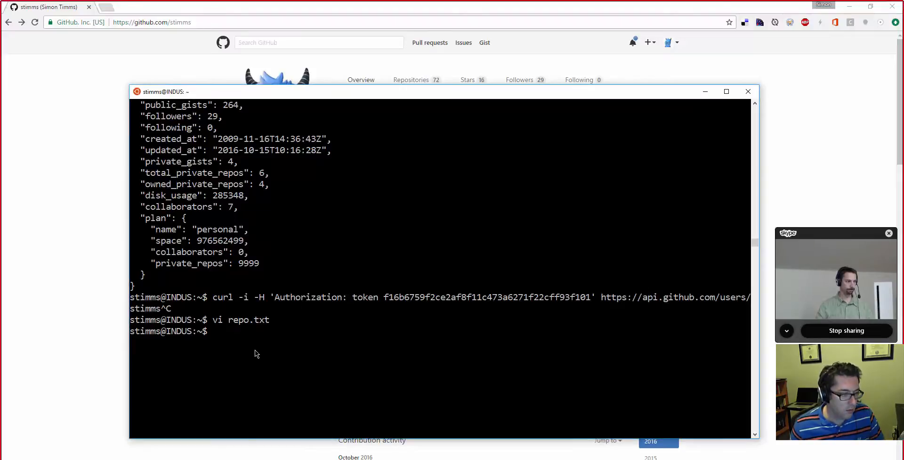
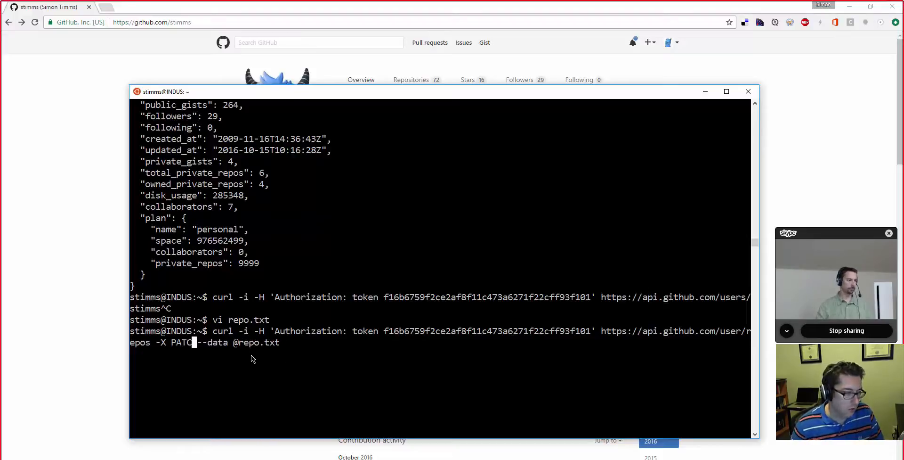
type("DELETE")
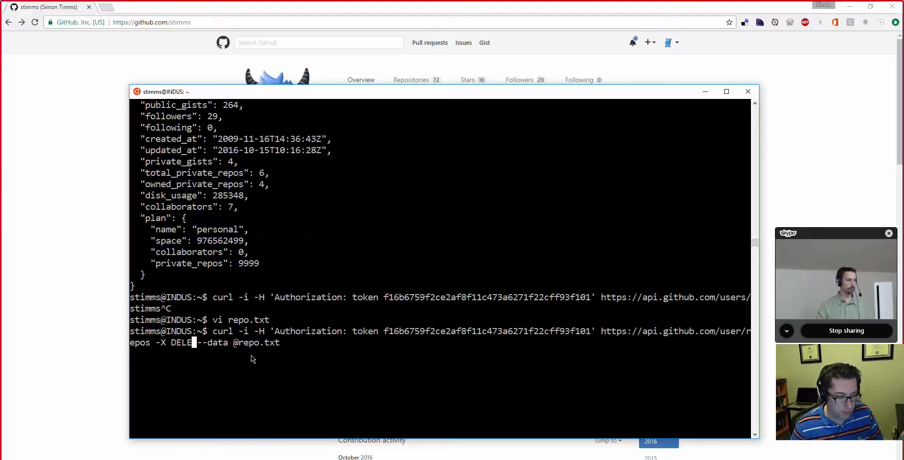
key("BackSpace")
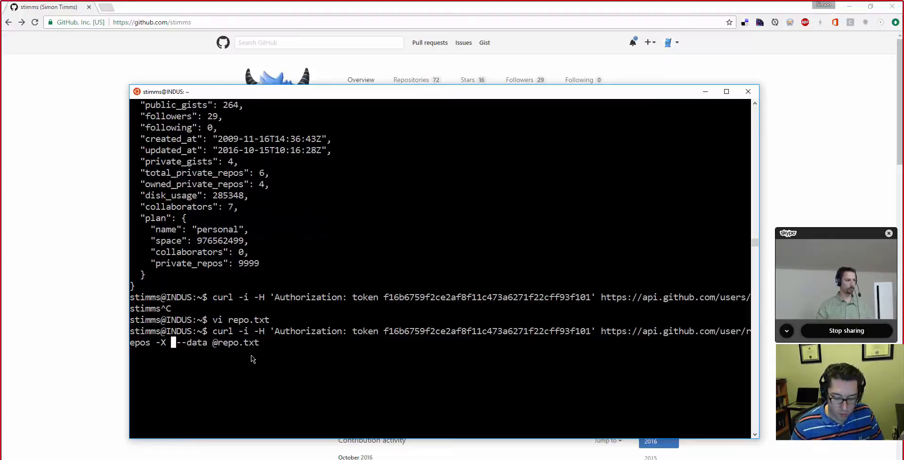
type("POST")
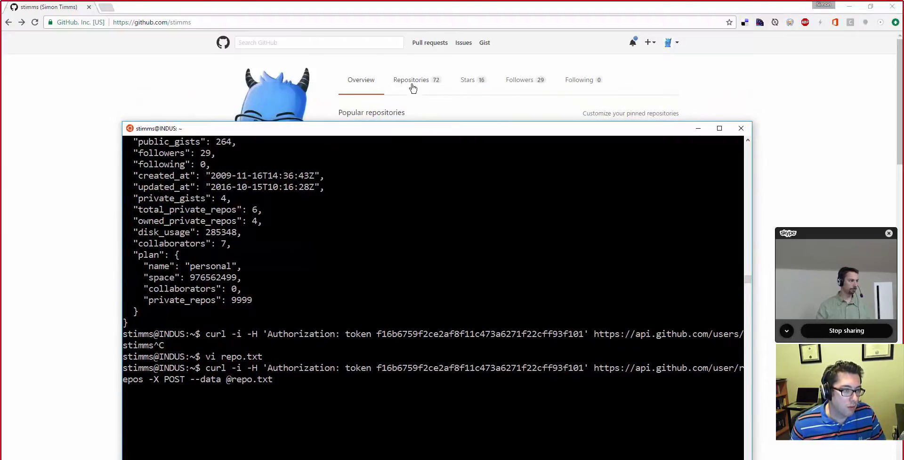
mouse_move(282, 309)
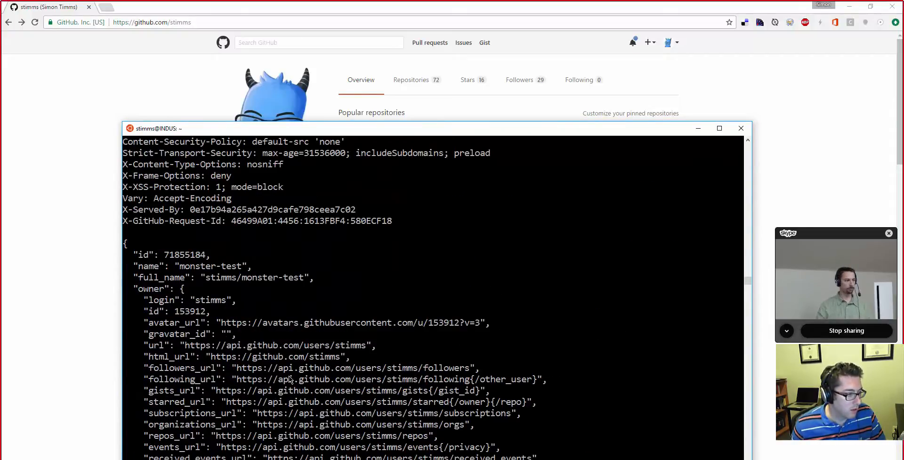
Step: Scroll through the JSON returned for the newly created stimms/monster-test repository
scroll("down", 3)
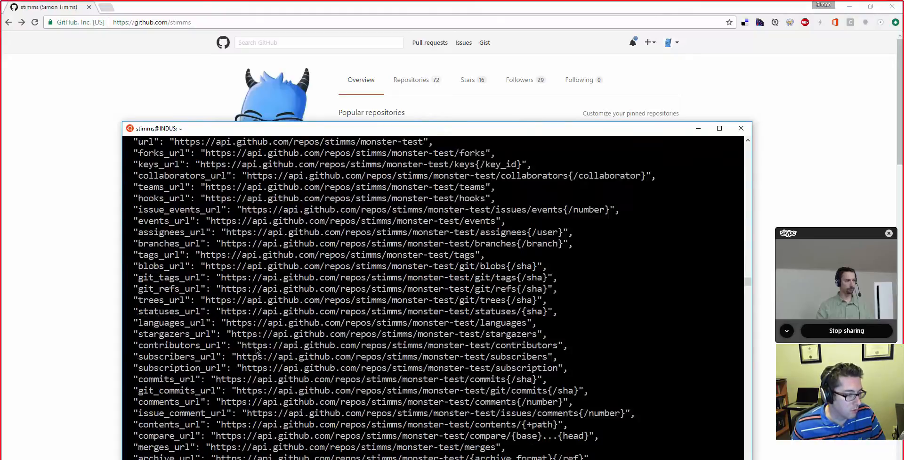
scroll("down", 3)
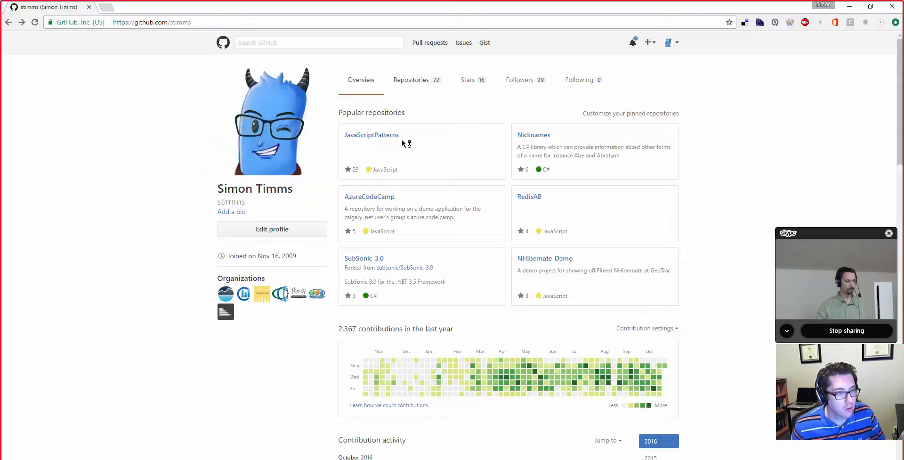
Step: Go to the Repositories list on GitHub and open the monster-test repository page
left_click(411, 79)
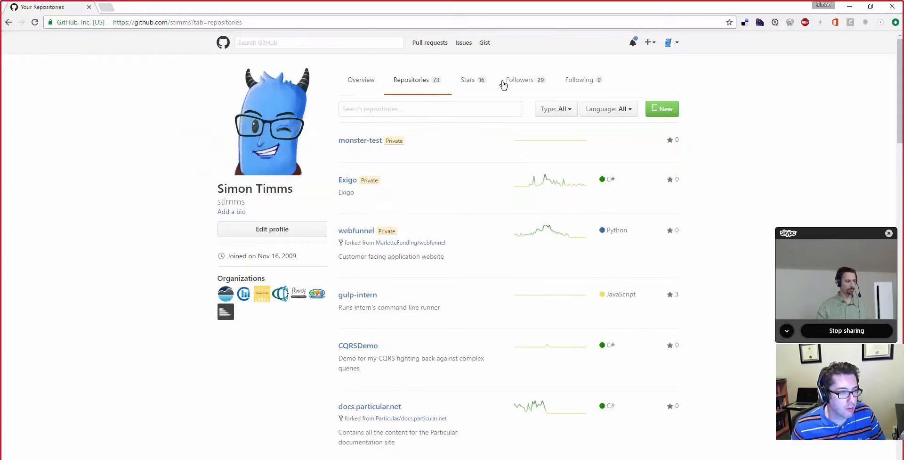
left_click(359, 141)
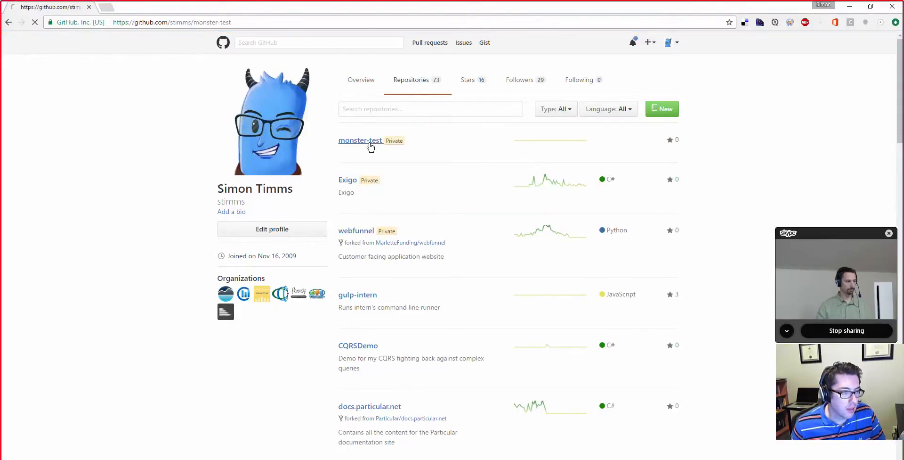
left_click(361, 140)
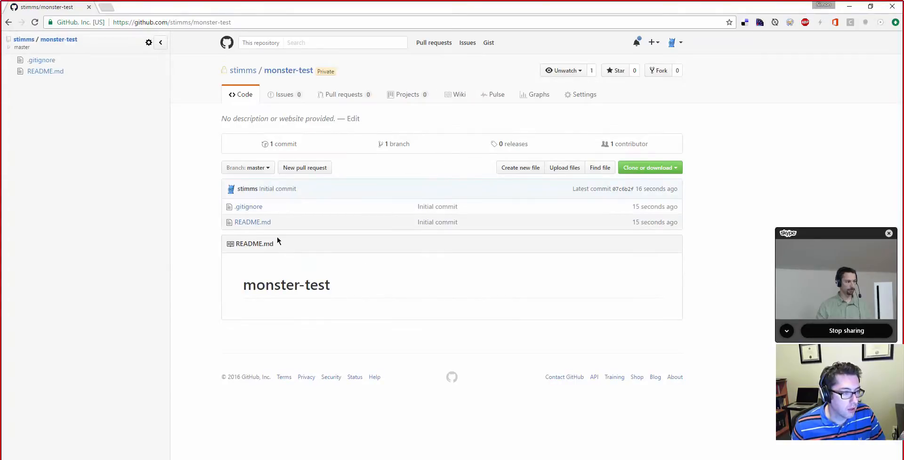
mouse_move(288, 225)
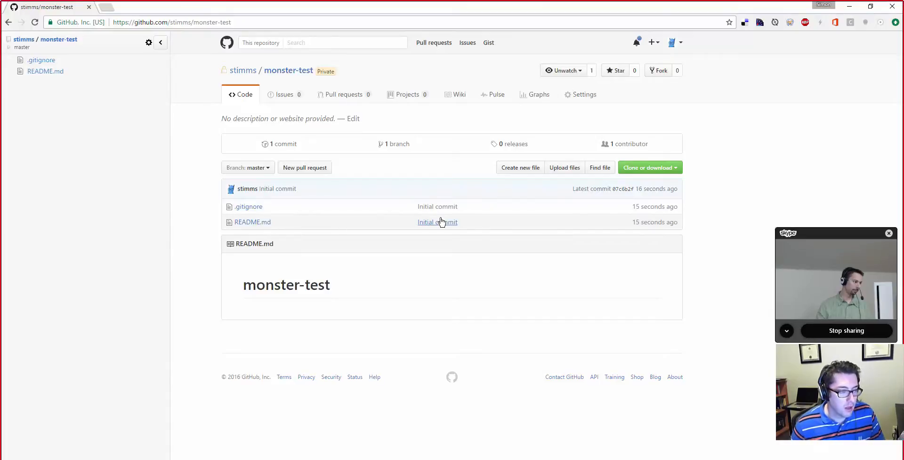
mouse_move(437, 221)
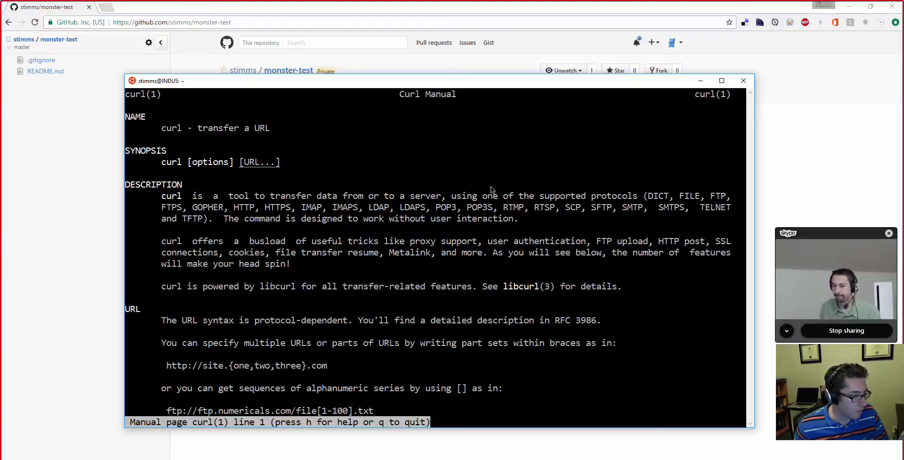
mouse_move(490, 236)
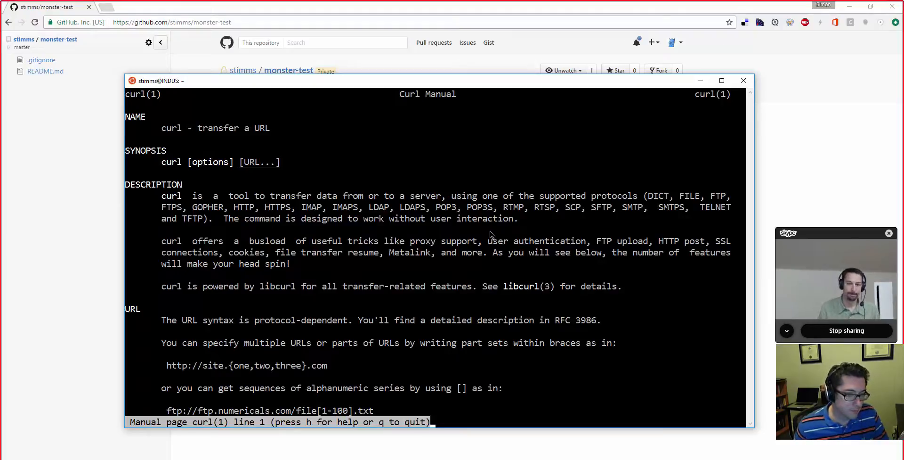